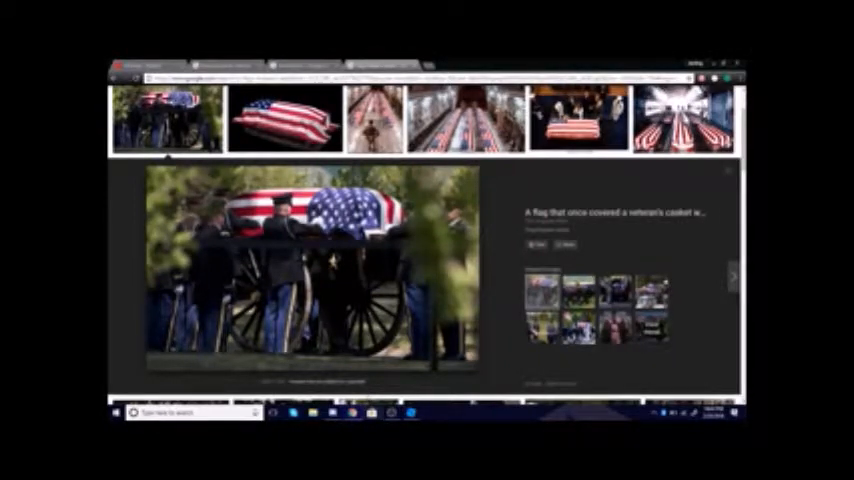
scroll("up", 3)
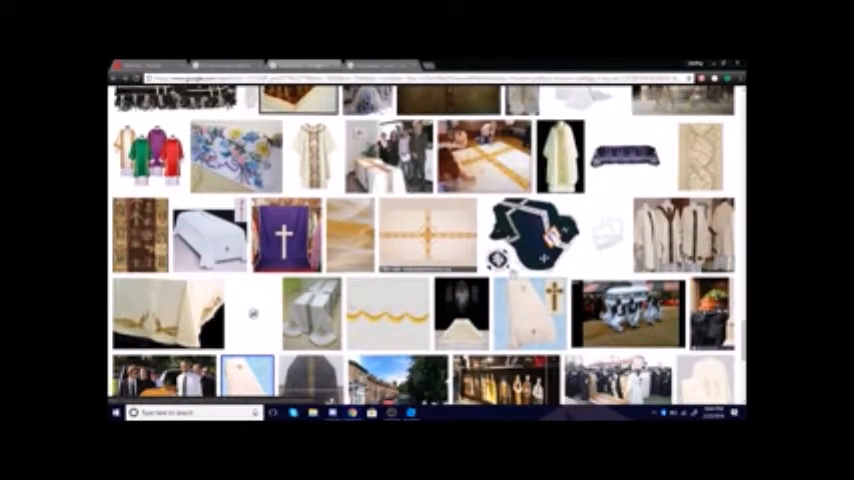
scroll("down", 3)
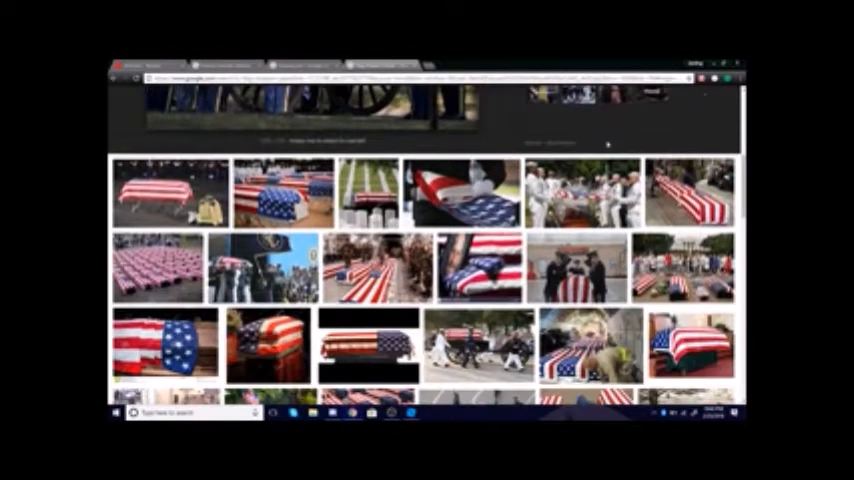
scroll("down", 3)
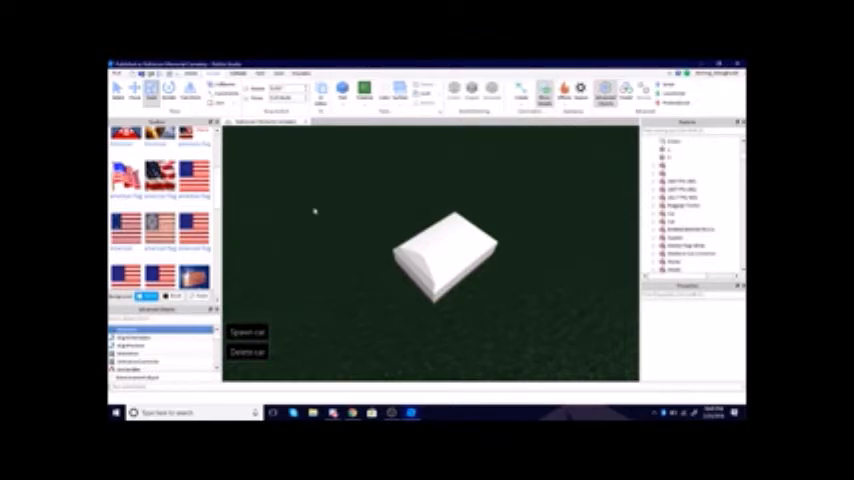
mouse_move(376, 238)
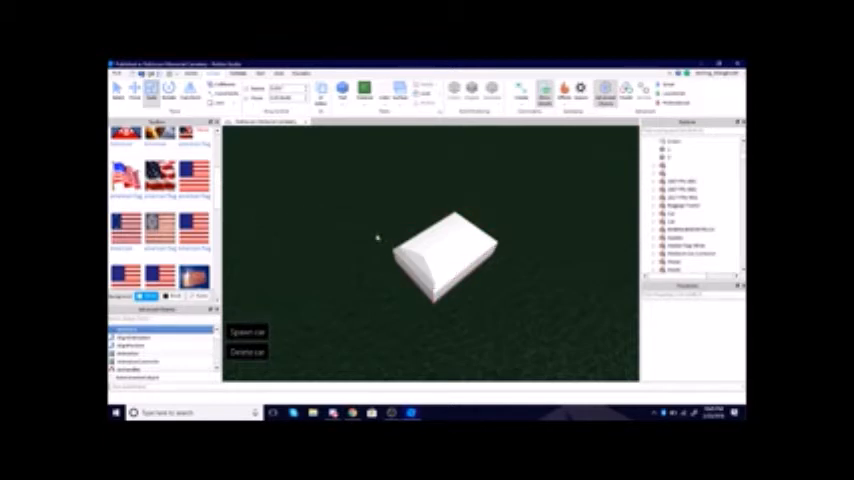